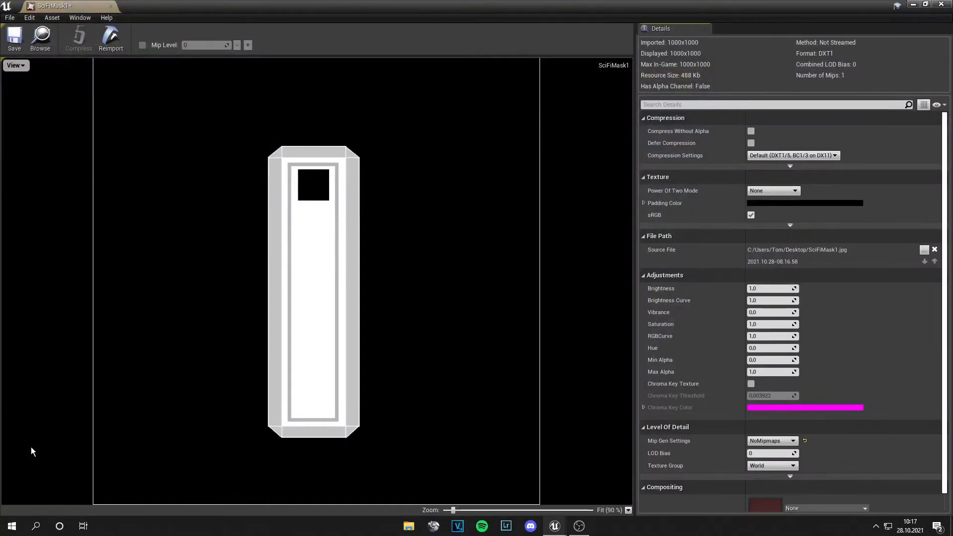
Step: Zoom the texture editor view out and back in to inspect the SciFiMask1 mask
scroll(down, 3)
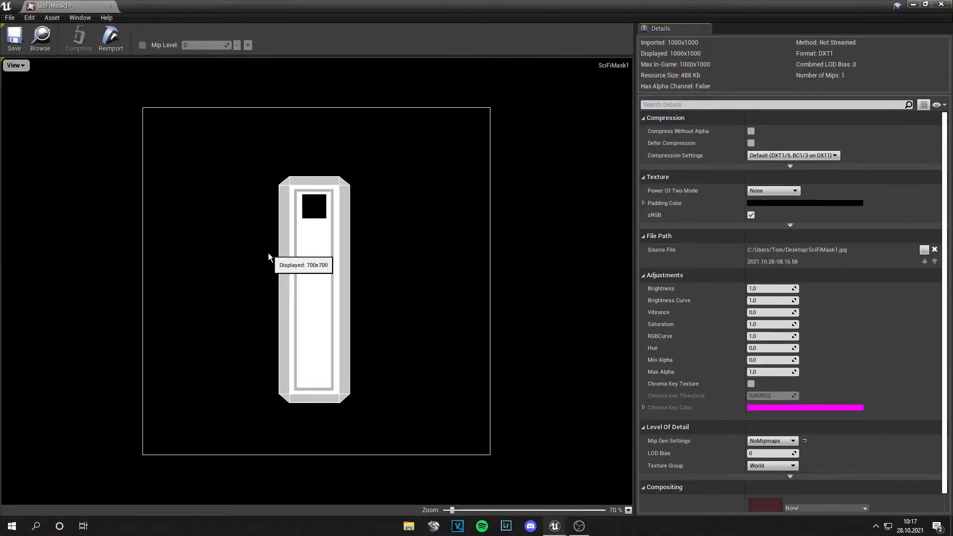
mouse_move(429, 403)
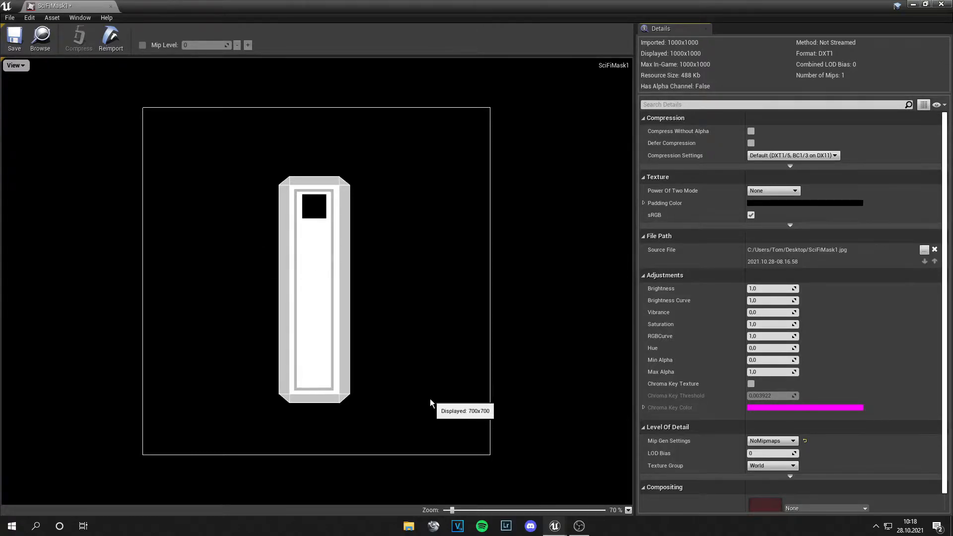
scroll(up, 3)
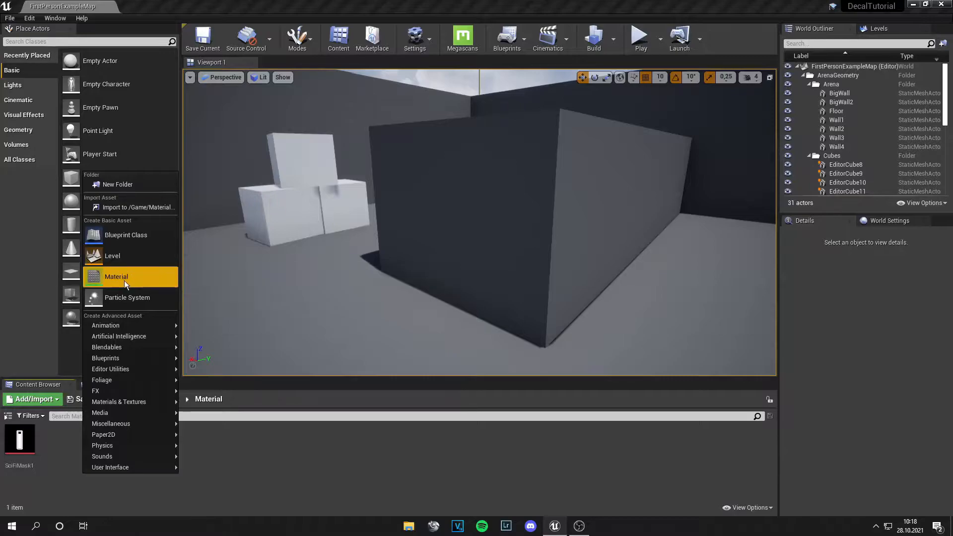
Step: Create a Material asset in the Material folder and name it Decal
click(116, 277)
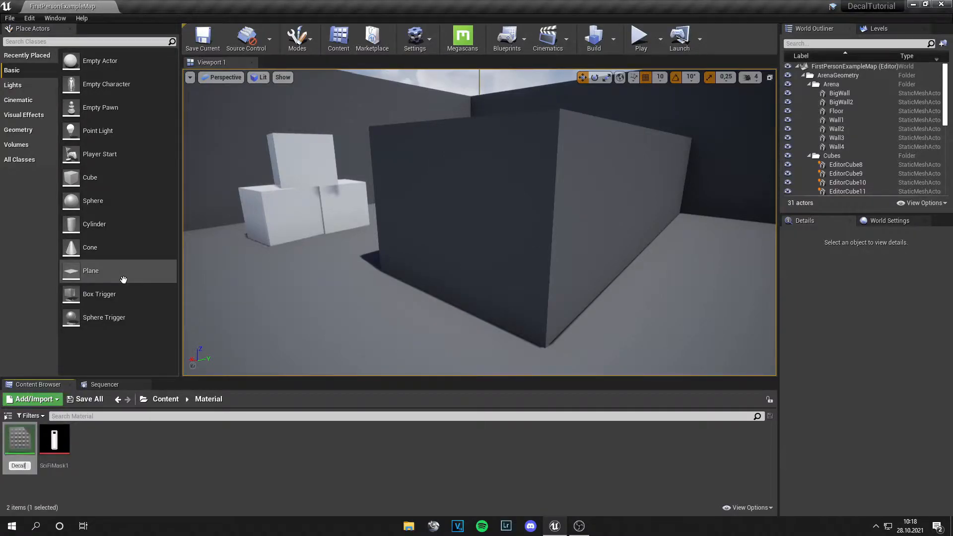
double_click(19, 439)
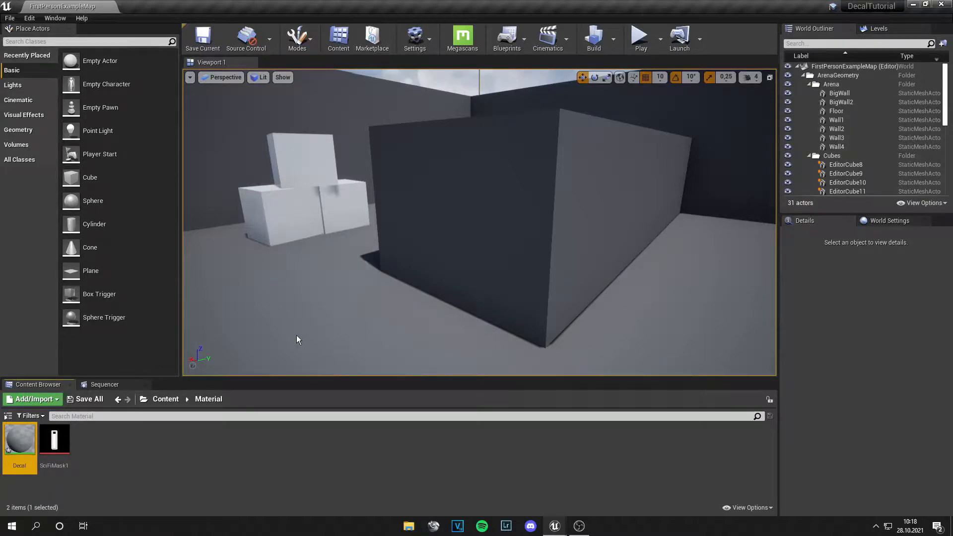
Step: Set Decal's Material Domain to Deferred Decal with blend mode DBuffer Translucent Color,Normal,Roughness
double_click(20, 438)
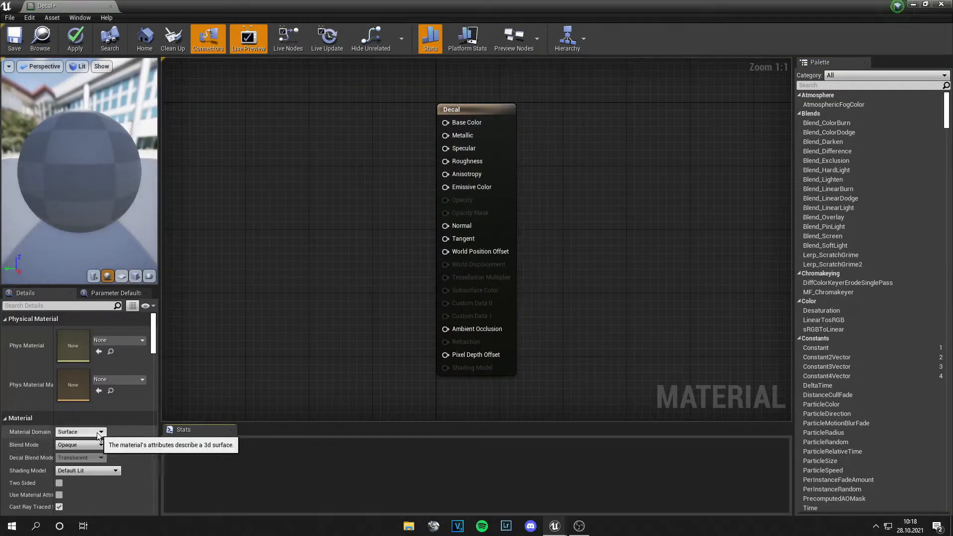
click(101, 432)
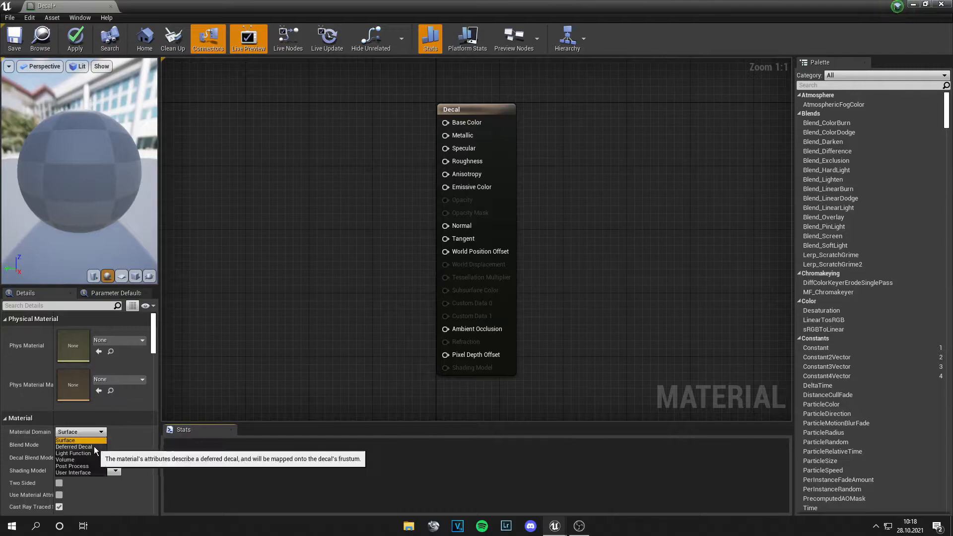
click(74, 447)
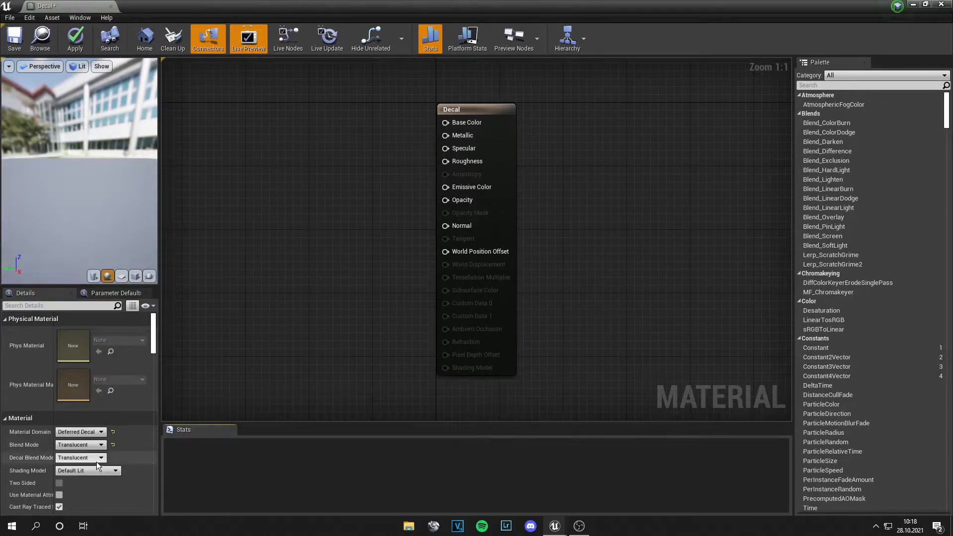
click(81, 456)
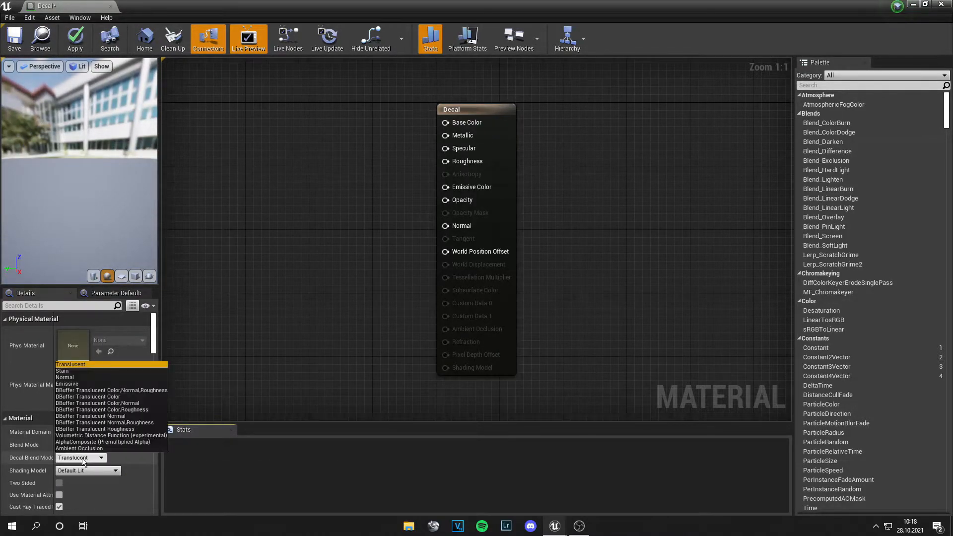
mouse_move(121, 390)
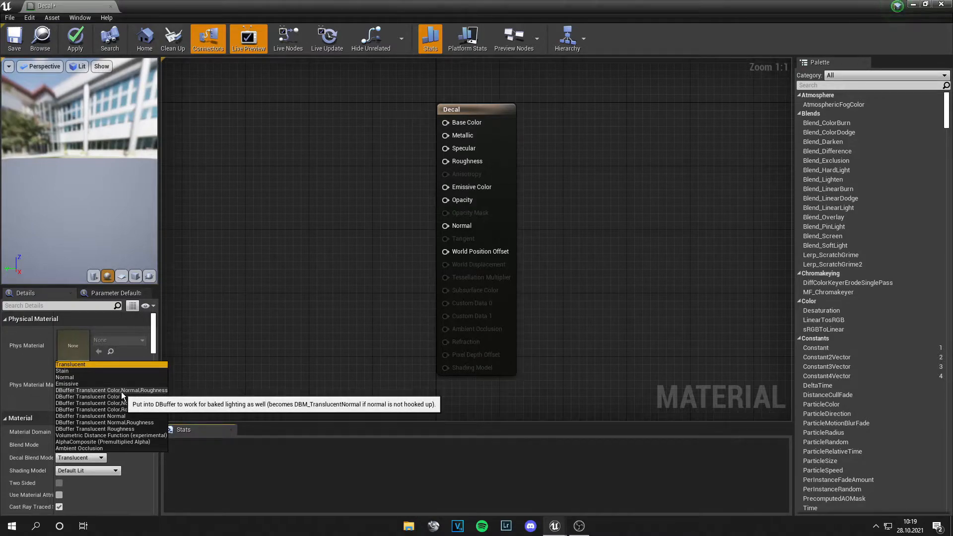
click(89, 396)
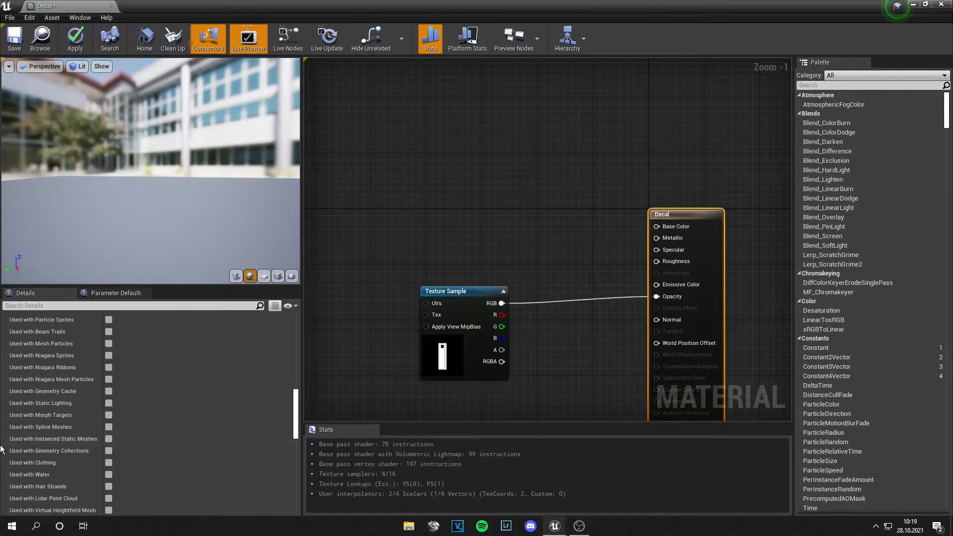
mouse_move(109, 439)
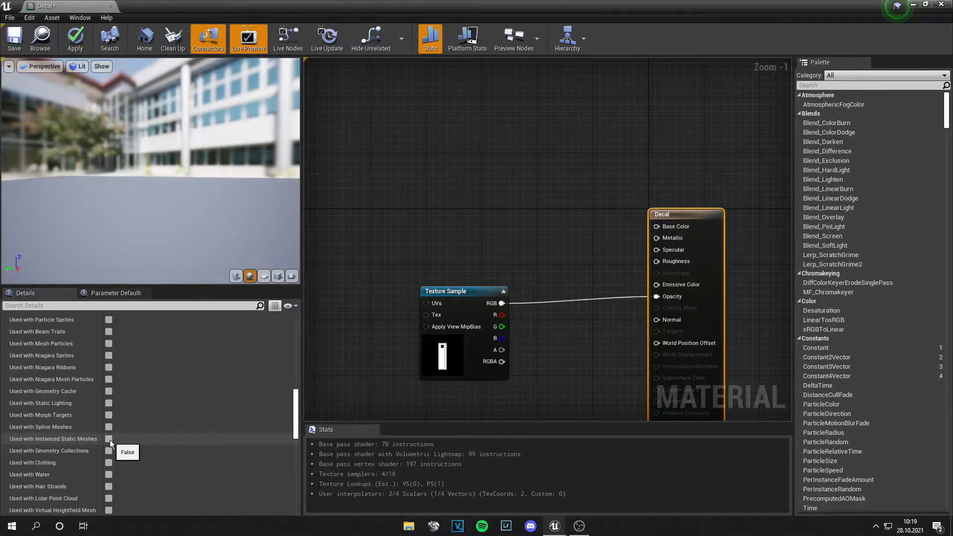
Step: Wire a SciFiMask1 Texture Sample's RGB into the Decal material's Opacity
click(108, 438)
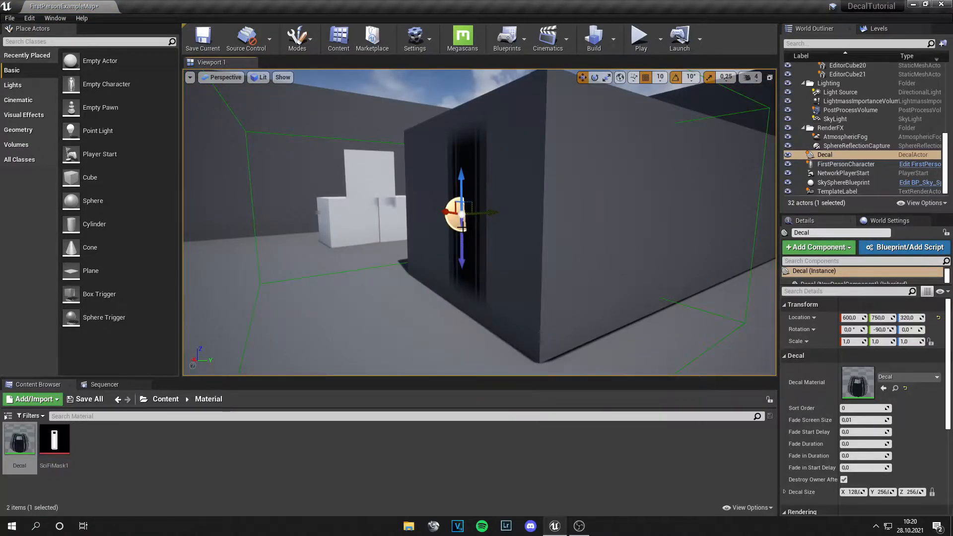
Step: Rotate the placed Decal actor onto the grey wall, return to move mode and deselect it
click(595, 77)
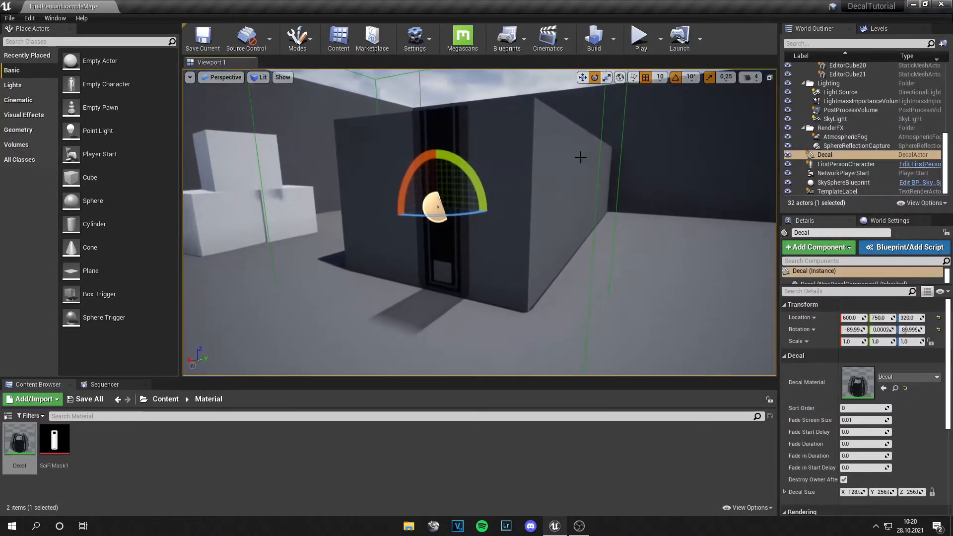
click(593, 78)
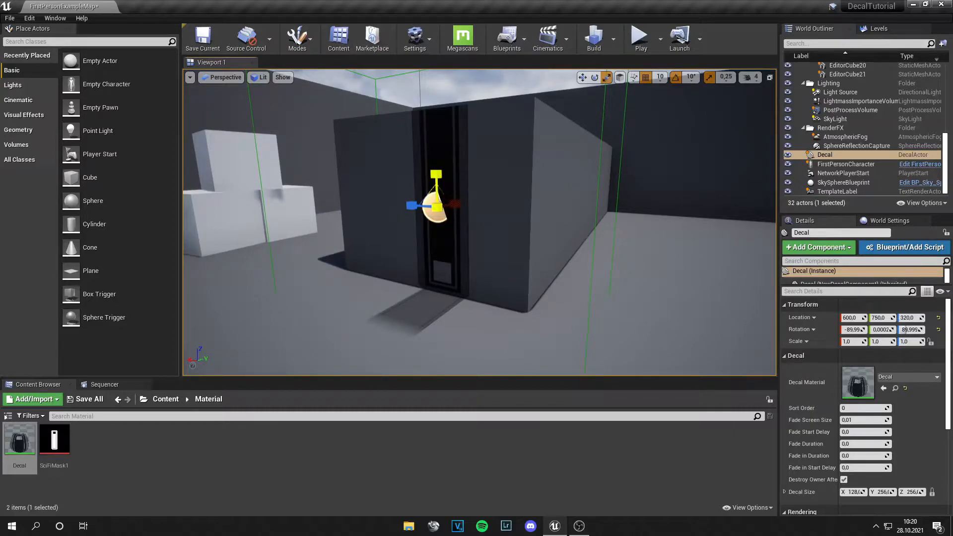
click(842, 181)
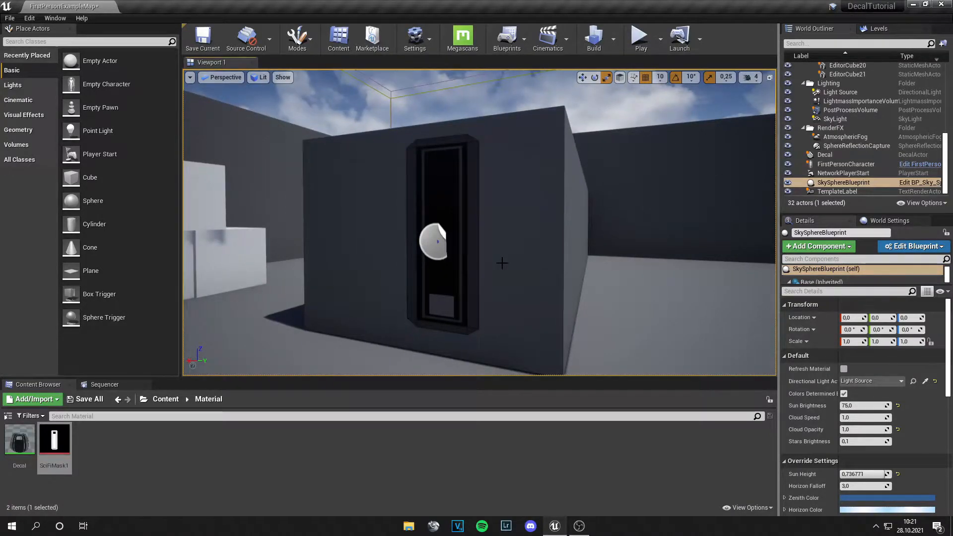
mouse_move(105, 459)
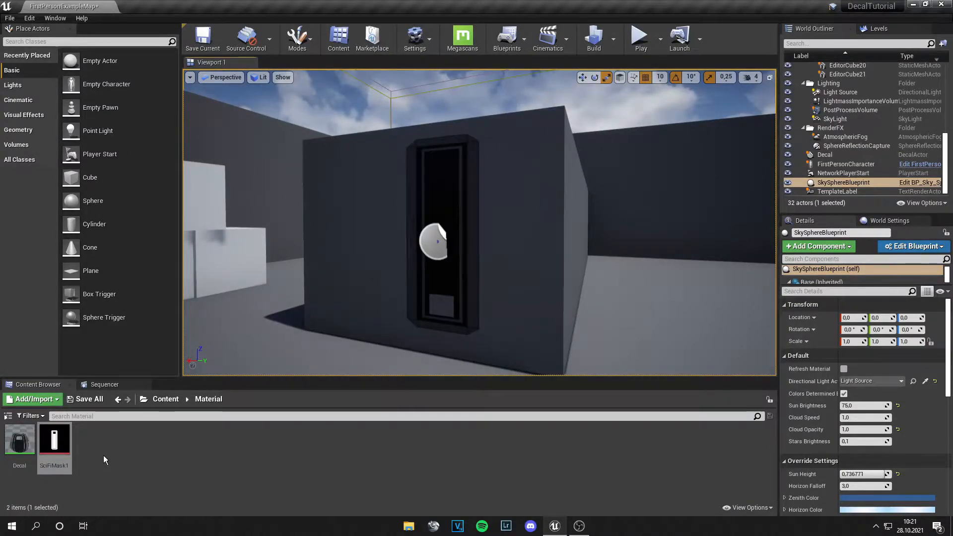
Step: Add a Mask TextureSampleParameter2D node in Decal and assign it the SciFiMask1 texture
double_click(20, 439)
text(text)
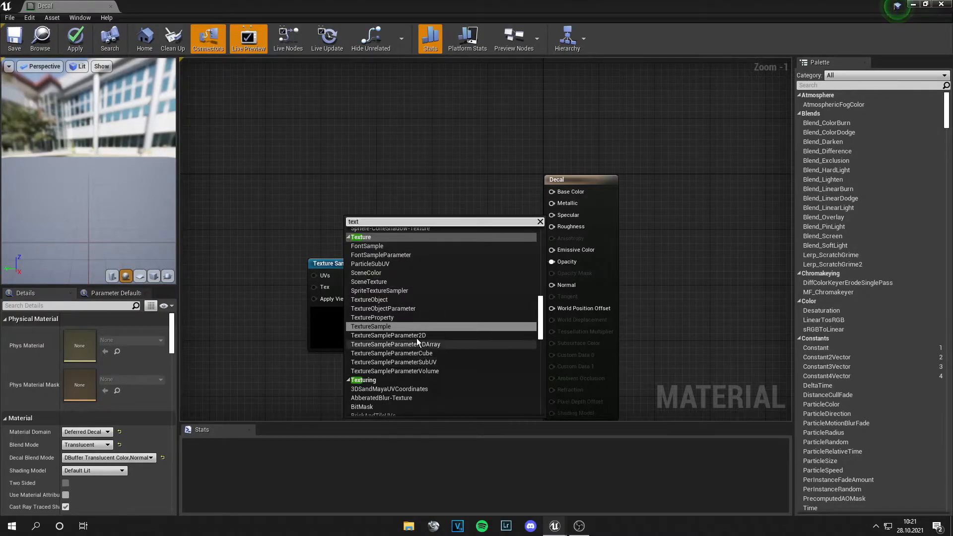
click(387, 334)
text(Mask)
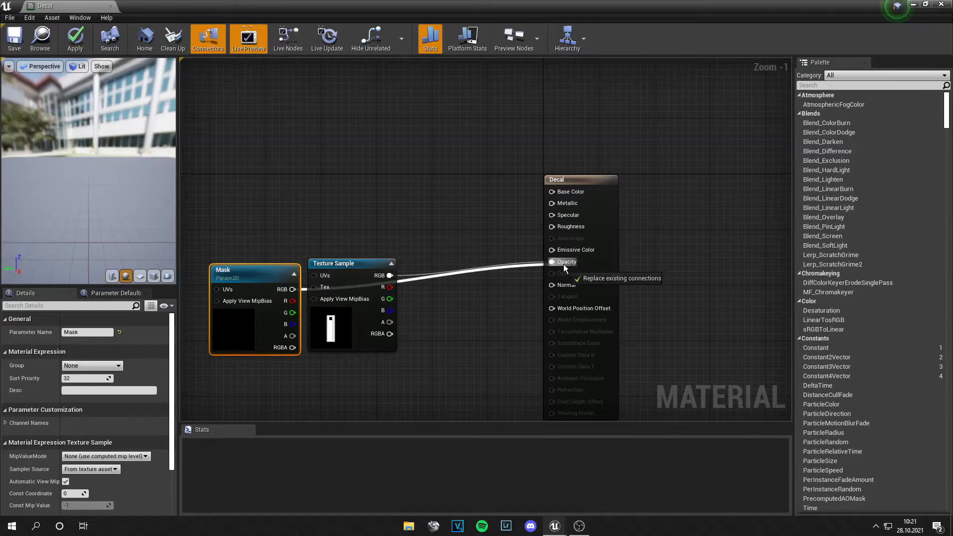
click(551, 261)
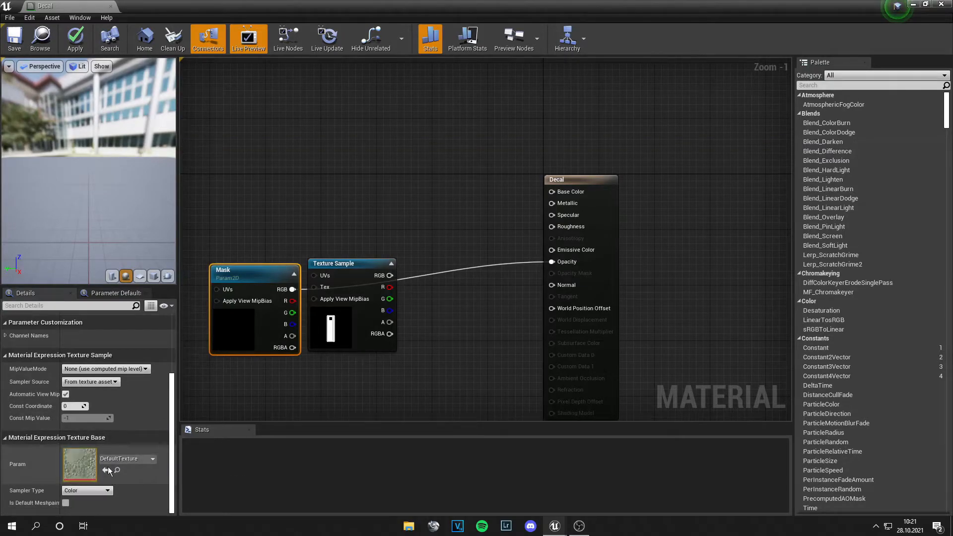
click(108, 467)
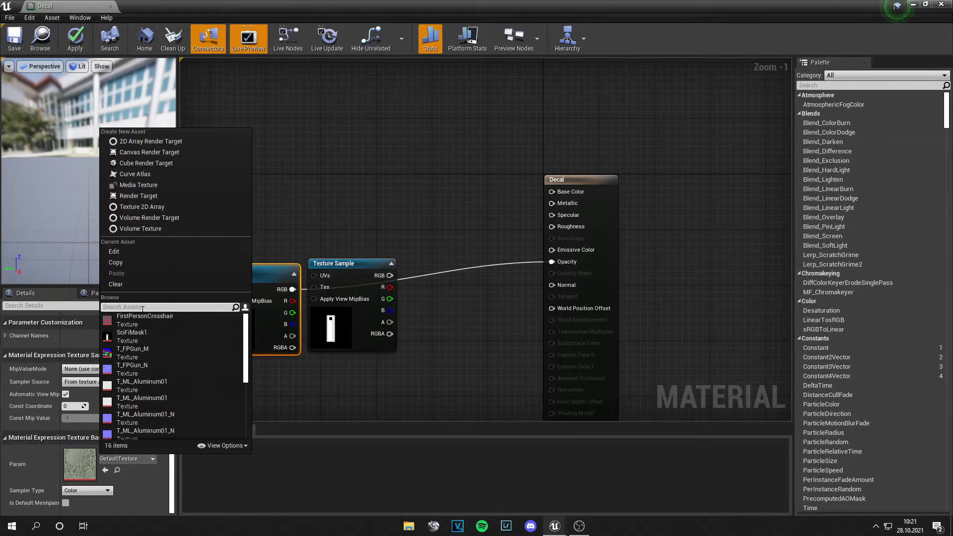
click(131, 332)
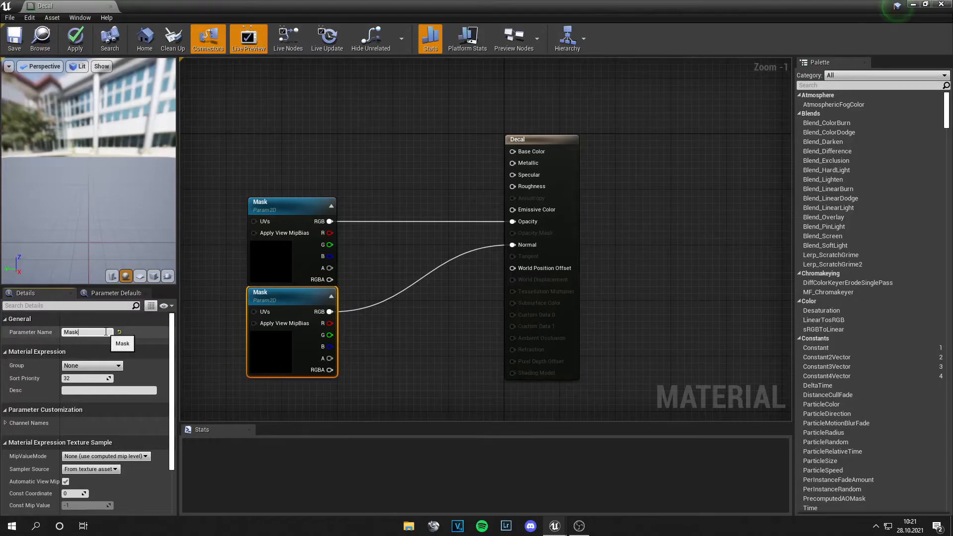
Step: Rename the duplicated texture parameter feeding the Normal pin to Normal
text(Normal)
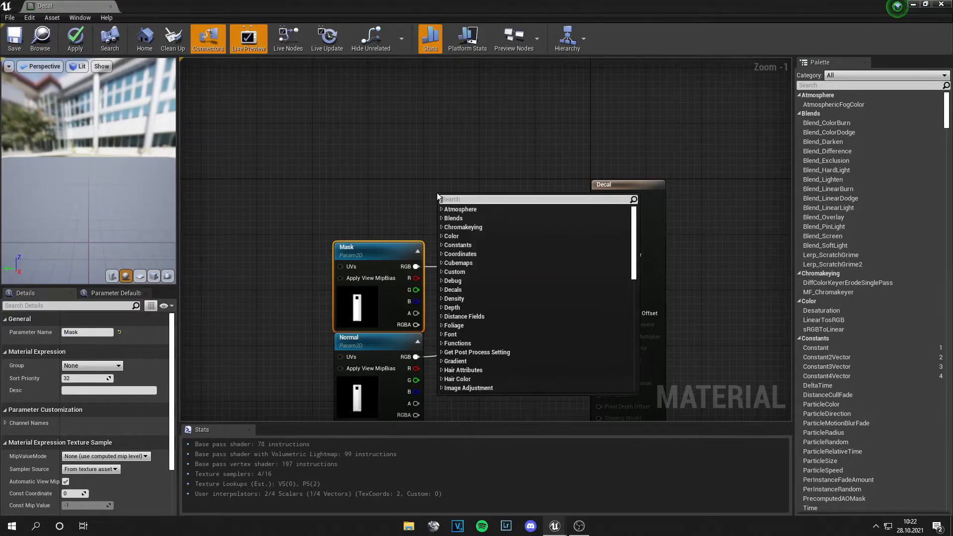
Step: Add a StaticSwitchParameter named ColorTexture feeding the decal's Base Color
text(switch)
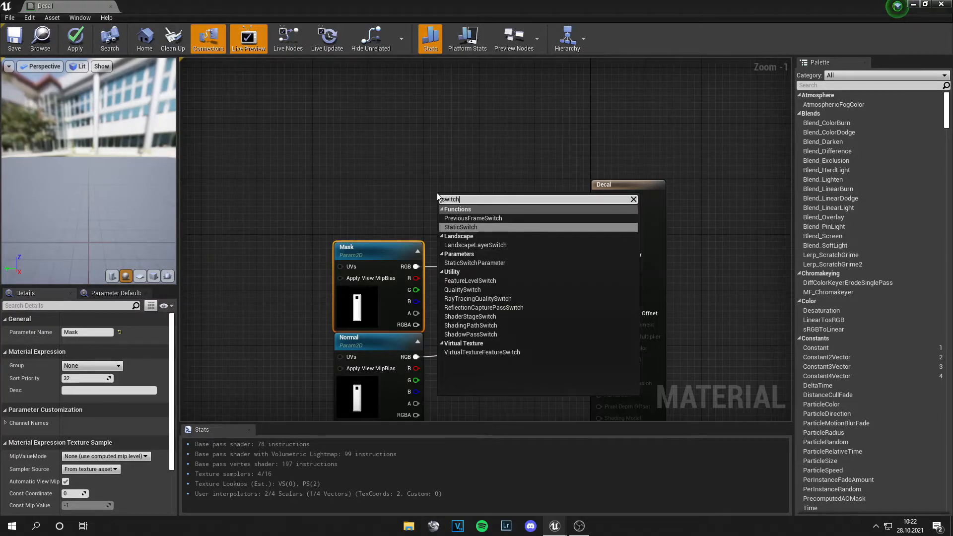
mouse_move(509, 270)
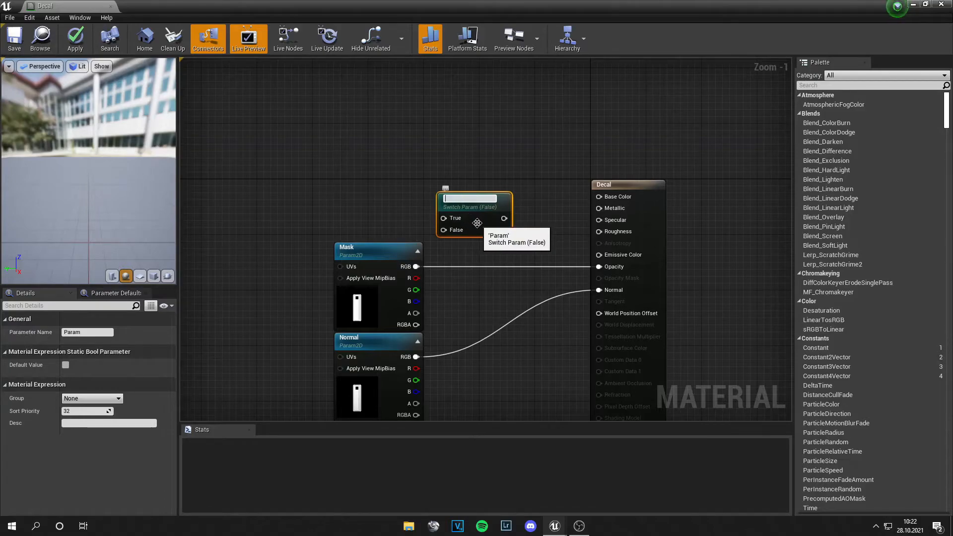
text(Color1)
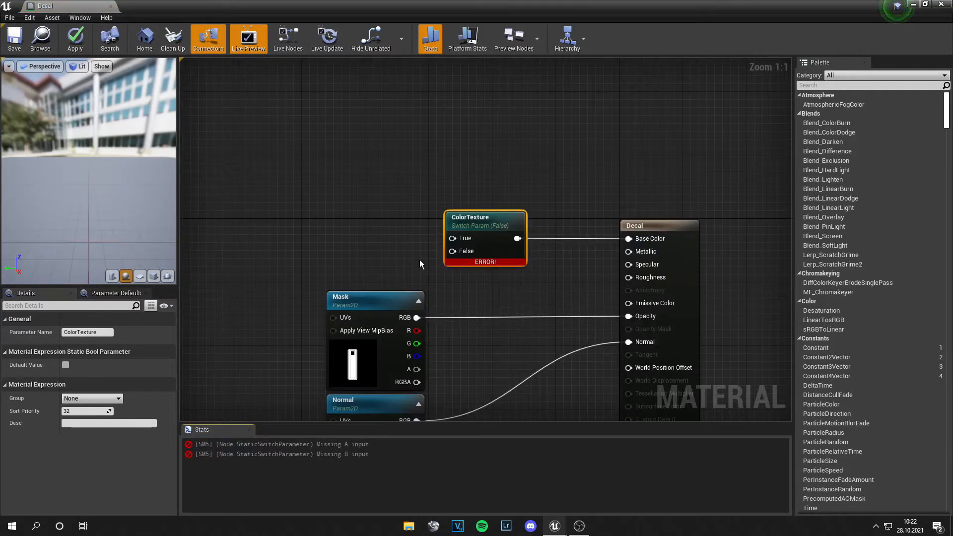
mouse_move(318, 193)
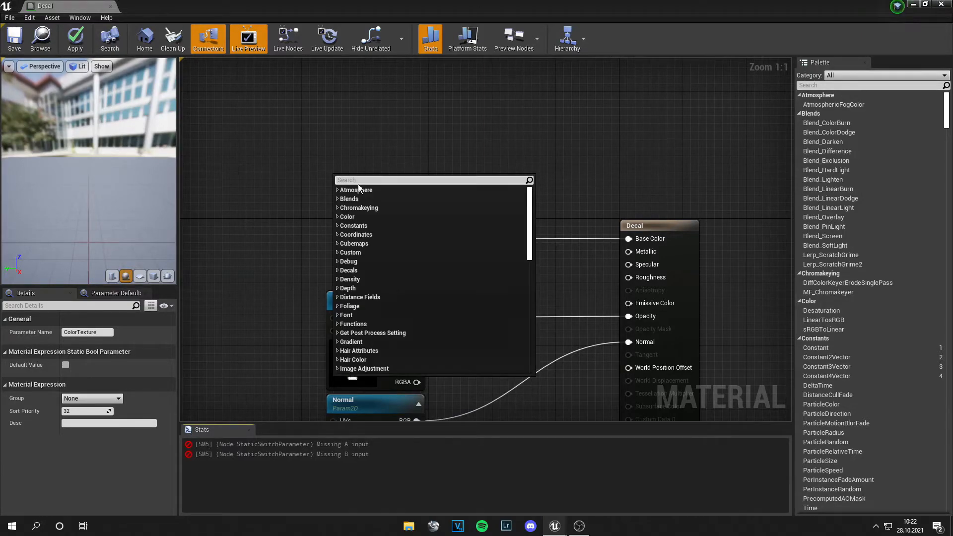
Step: Add a Color VectorParameter with an orange-yellow default and feed it into the ColorTexture switch
text(vector)
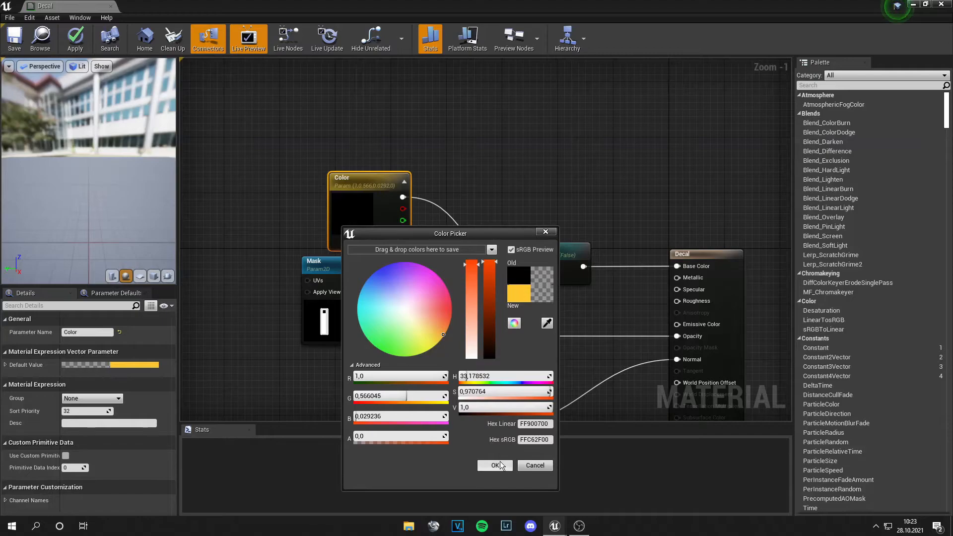
click(494, 464)
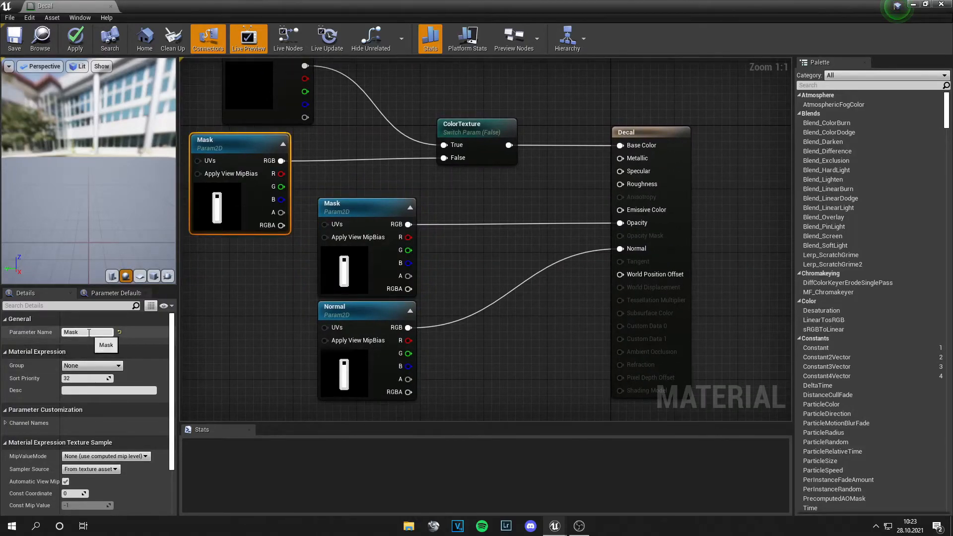
mouse_move(31, 332)
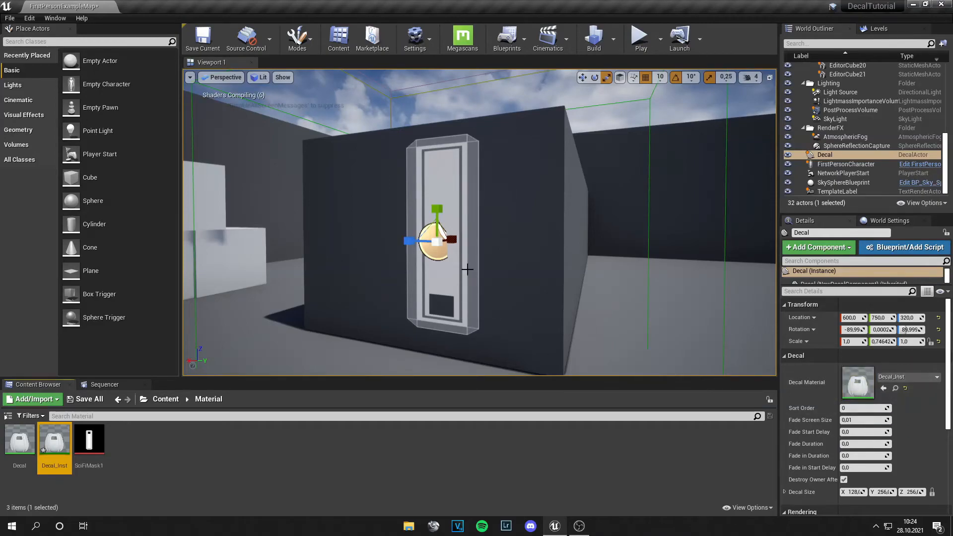
Step: Enable Decal_Inst's ColorTexture, Mask, Normal and Color overrides so the panel turns orange-yellow
double_click(53, 438)
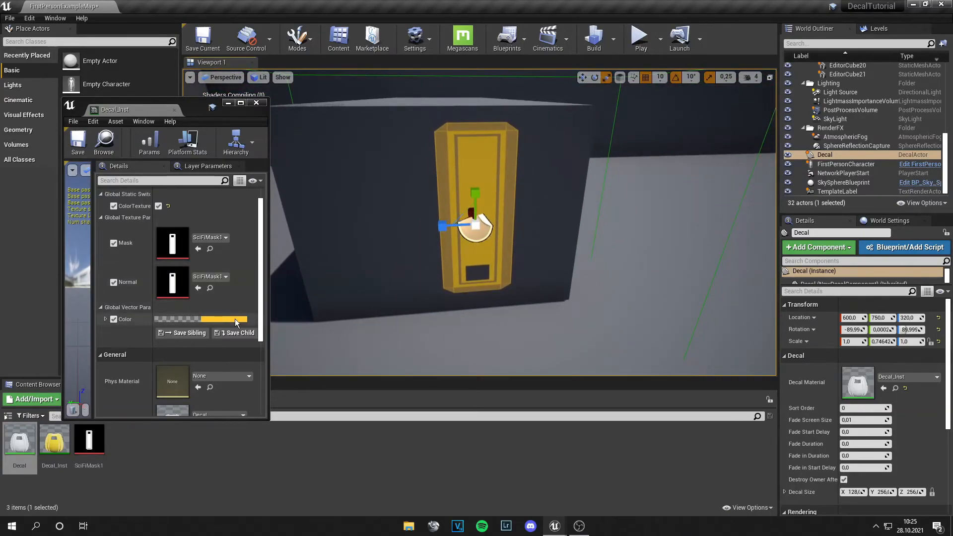
Step: Set Decal_Inst's Color parameter to bright yellow, turning the wall decal yellow
click(200, 318)
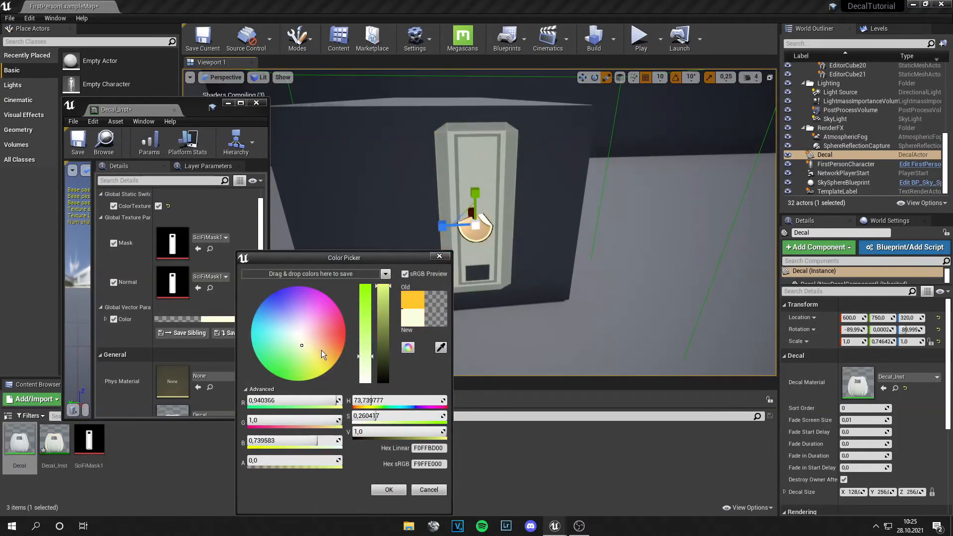
click(323, 373)
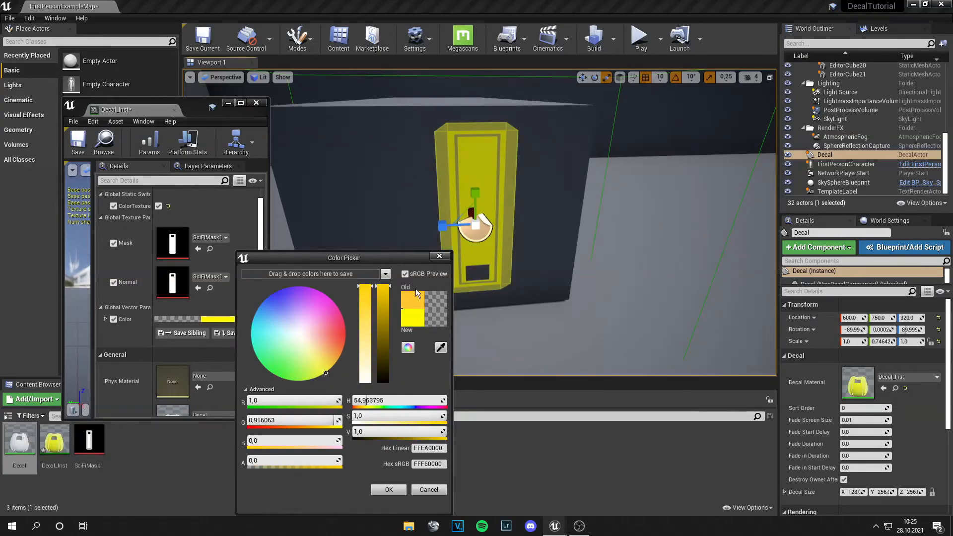
click(388, 489)
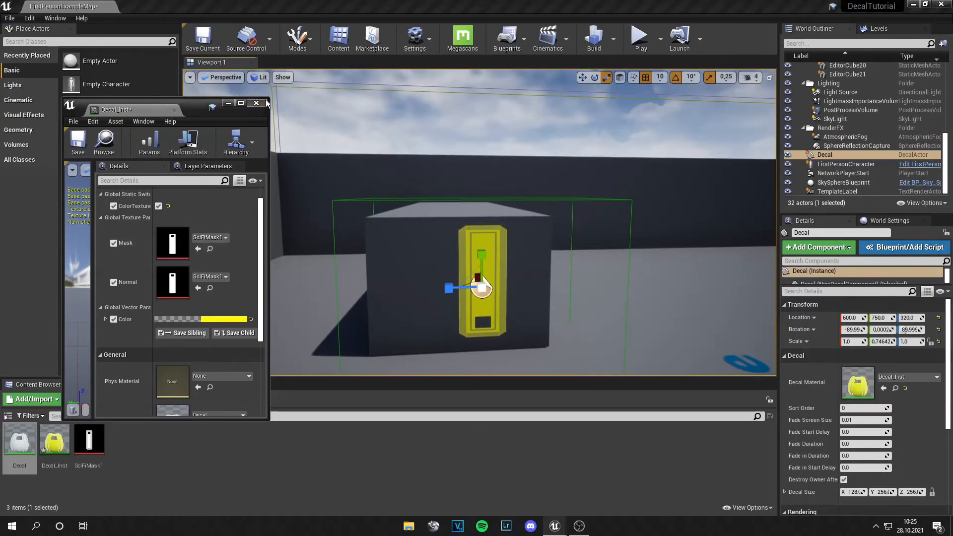
click(256, 102)
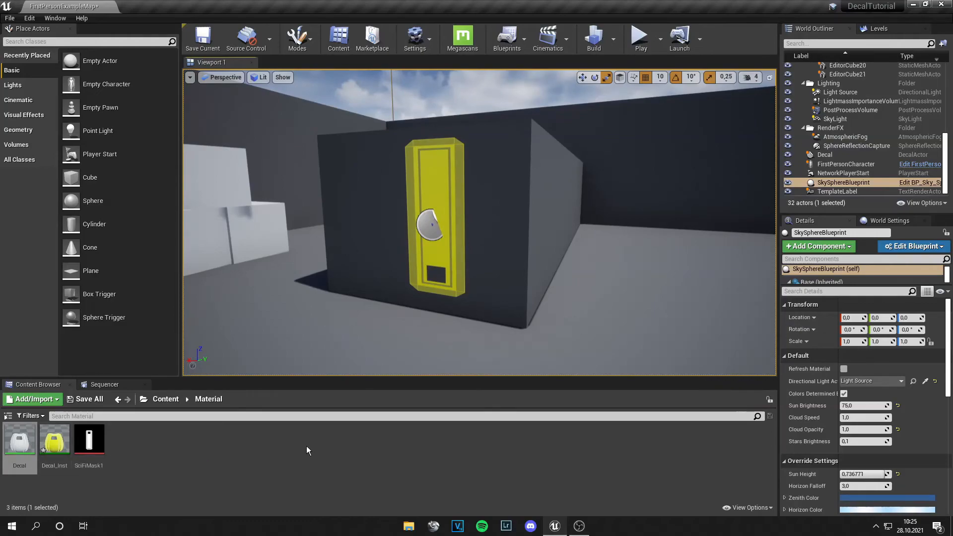
mouse_move(366, 247)
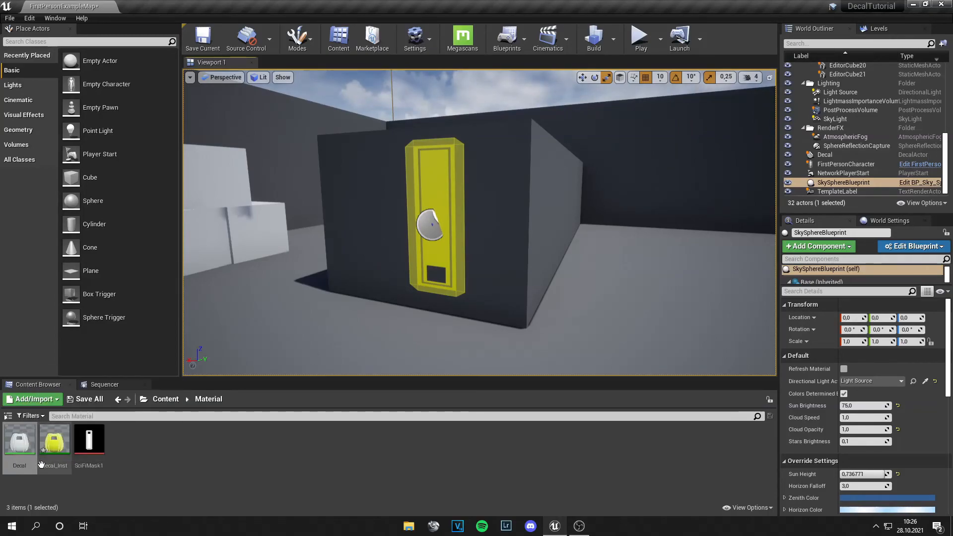
mouse_move(20, 441)
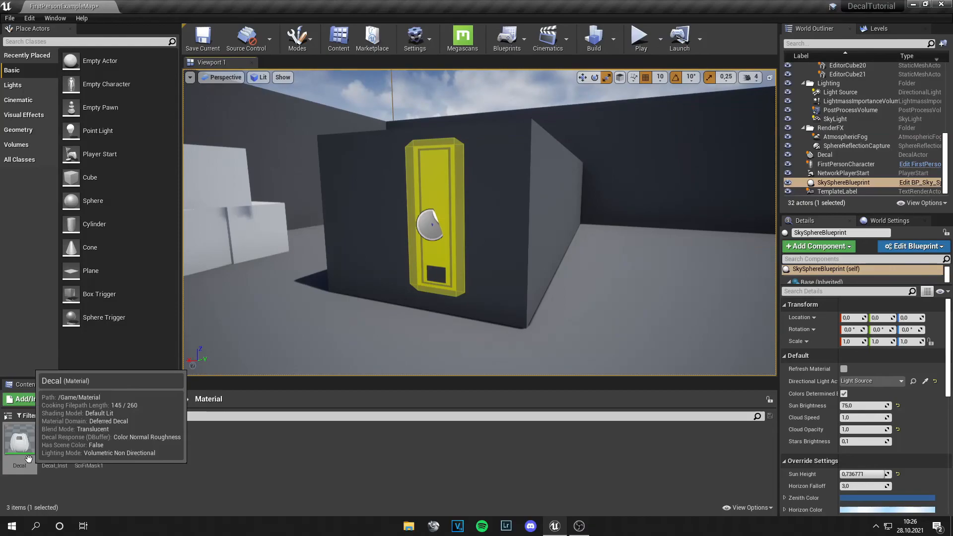
mouse_move(359, 452)
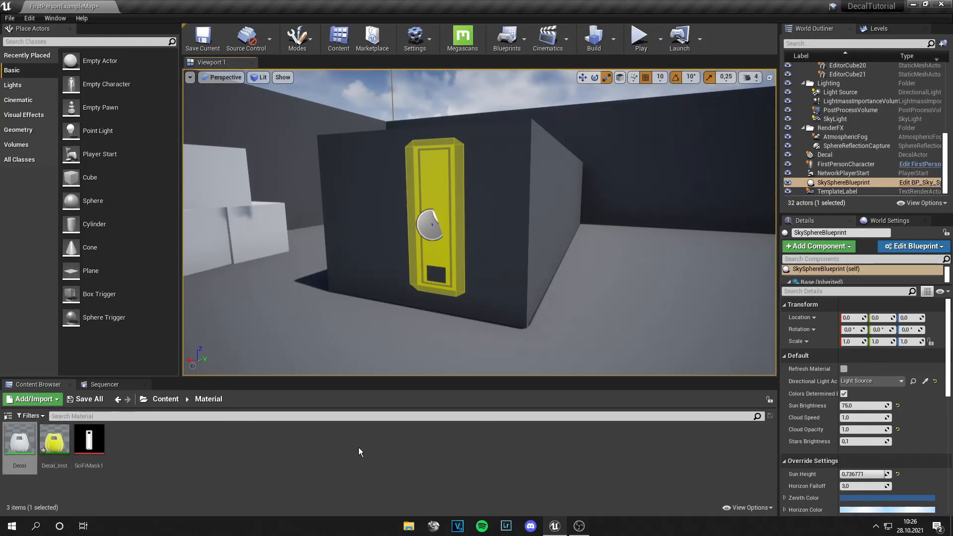